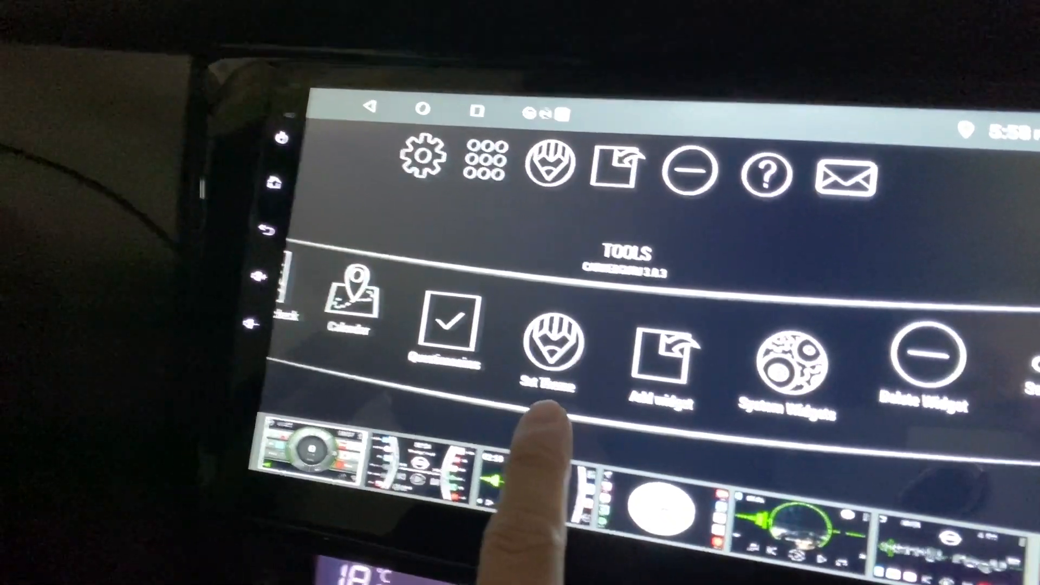
Browse the free themes gallery and bring up the Desk theme's detail page
click(547, 348)
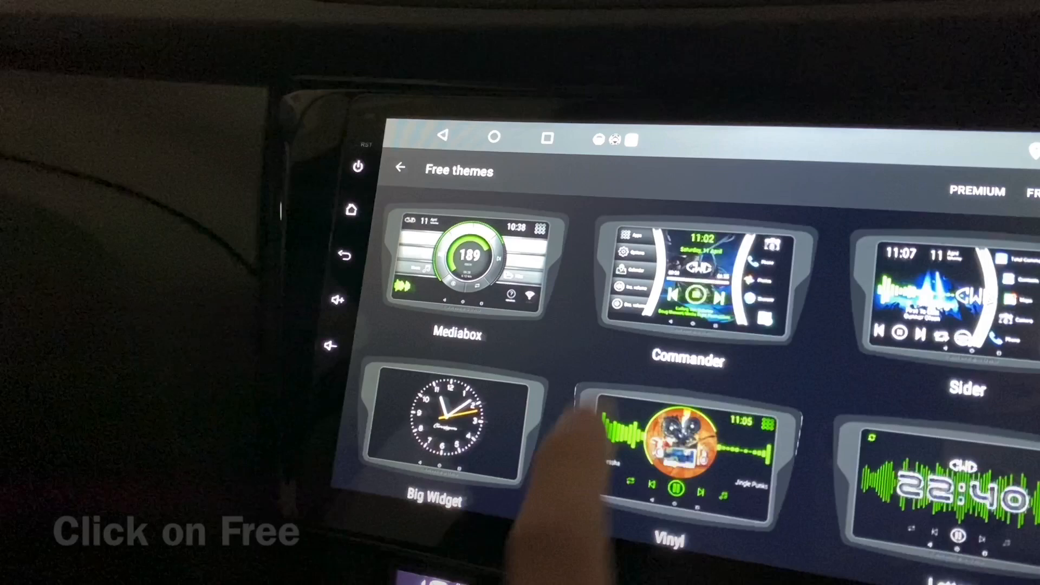
scroll(down, 3)
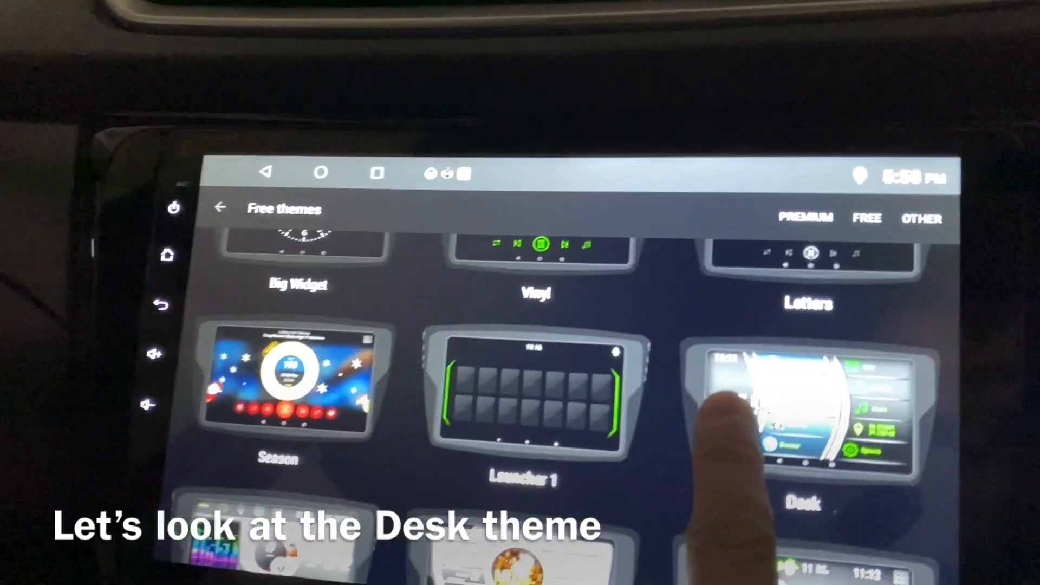
click(803, 412)
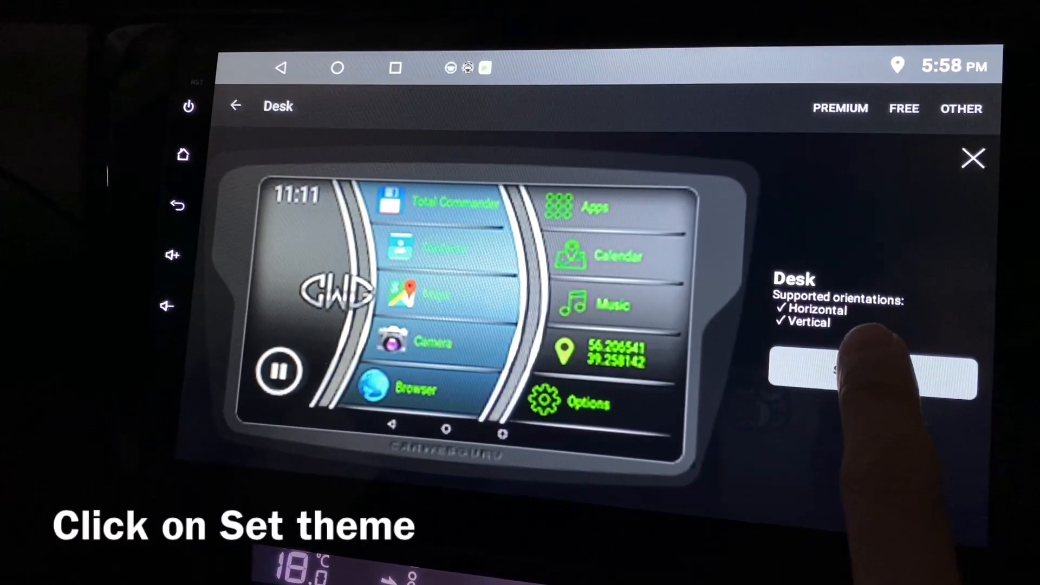
Apply the Desk theme, confirming the replacement that resets all widgets
click(873, 377)
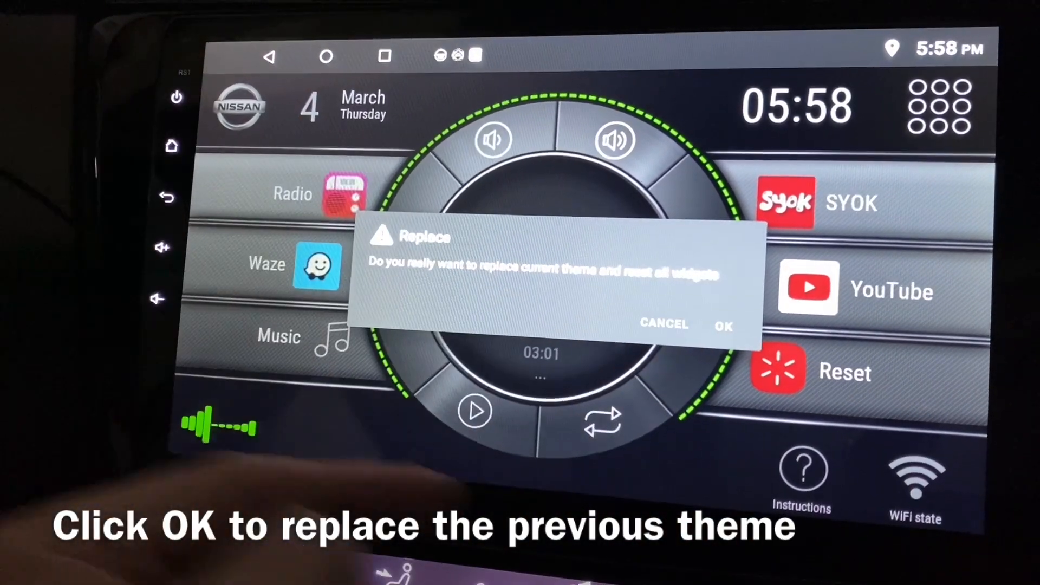
click(723, 325)
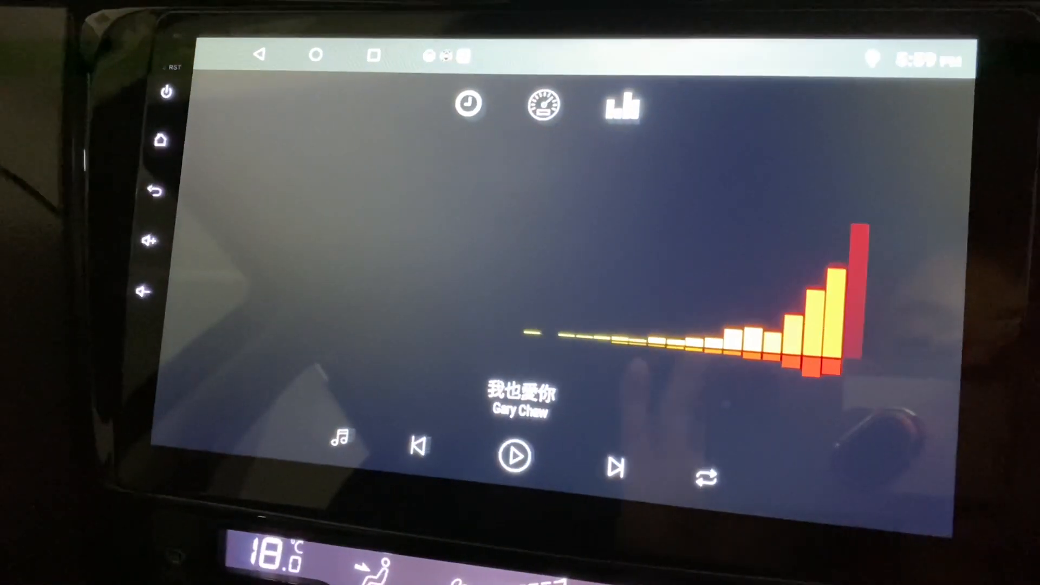
Return to the Desk home screen and start customizing a shortcut widget
click(161, 140)
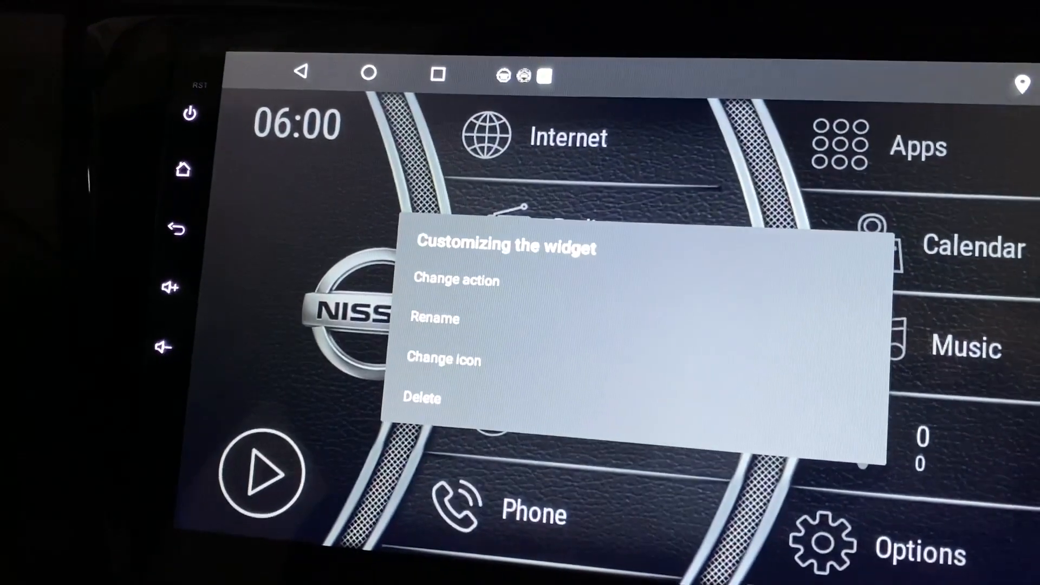
Reassign the middle-column slots to Waze, Radio, SYOK, Maps and YouTube via Change action
click(457, 279)
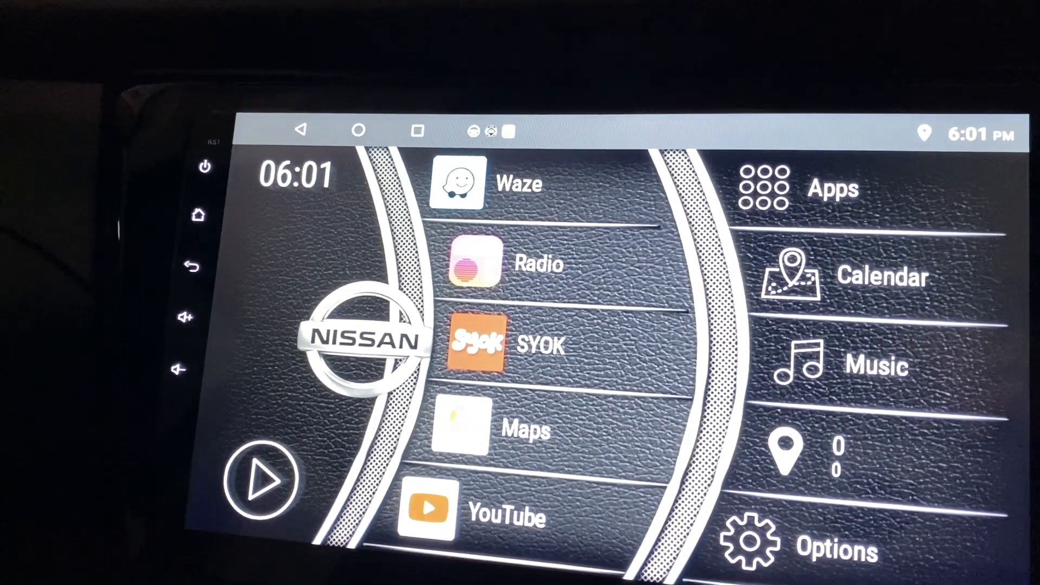
Change the Calendar and Music slots to JOOX and Spotify, then go to Options
click(863, 278)
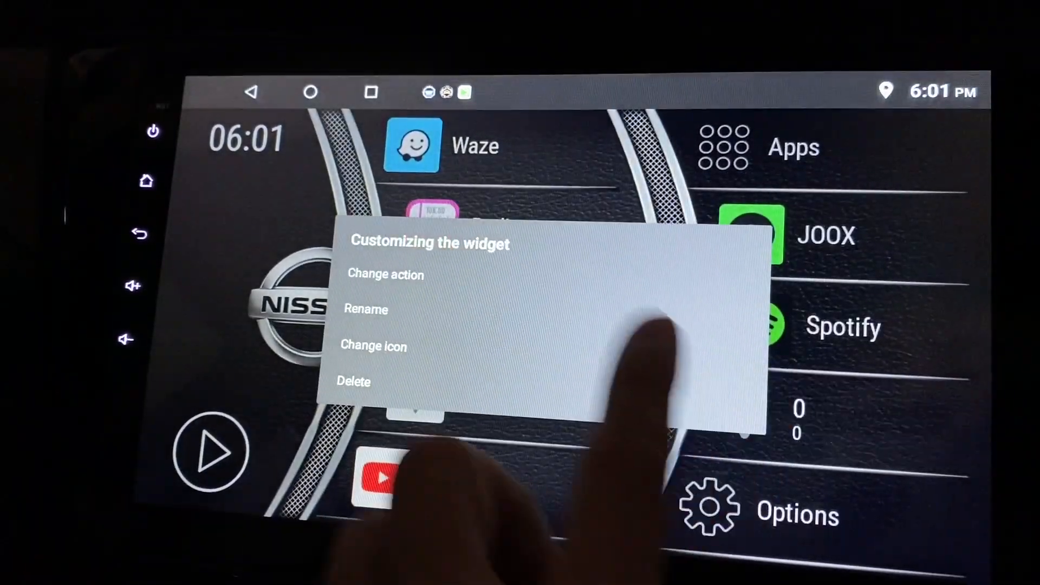
click(386, 274)
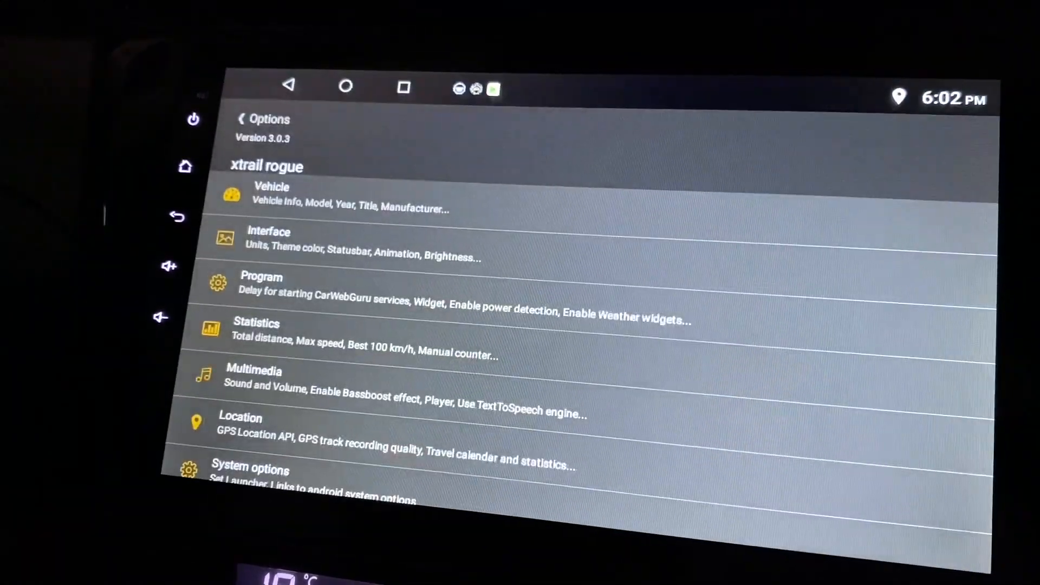
In Vehicle settings choose Mercedes-Benz as manufacturer and return to the home screen
click(272, 197)
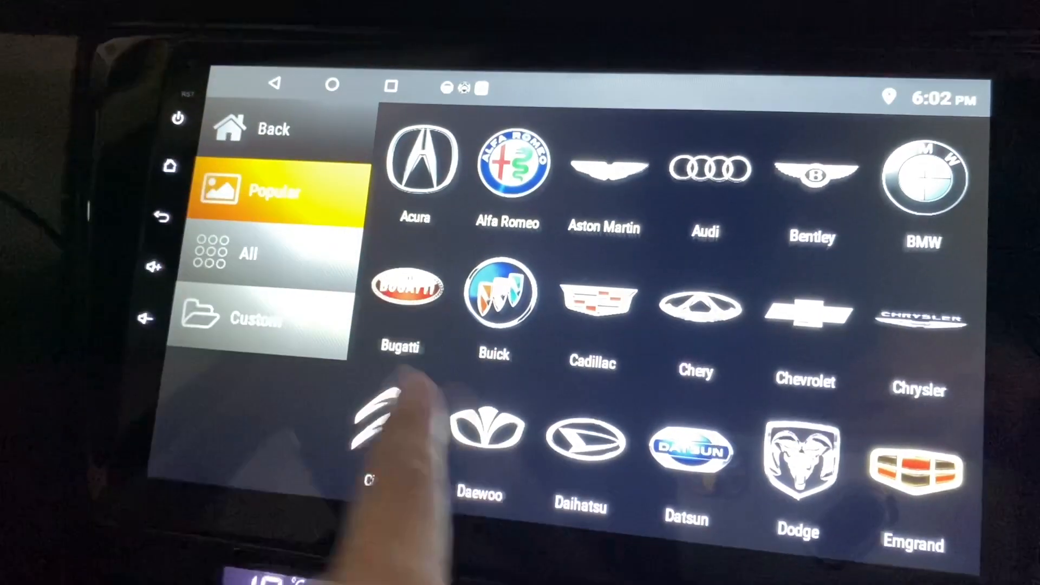
scroll(down, 3)
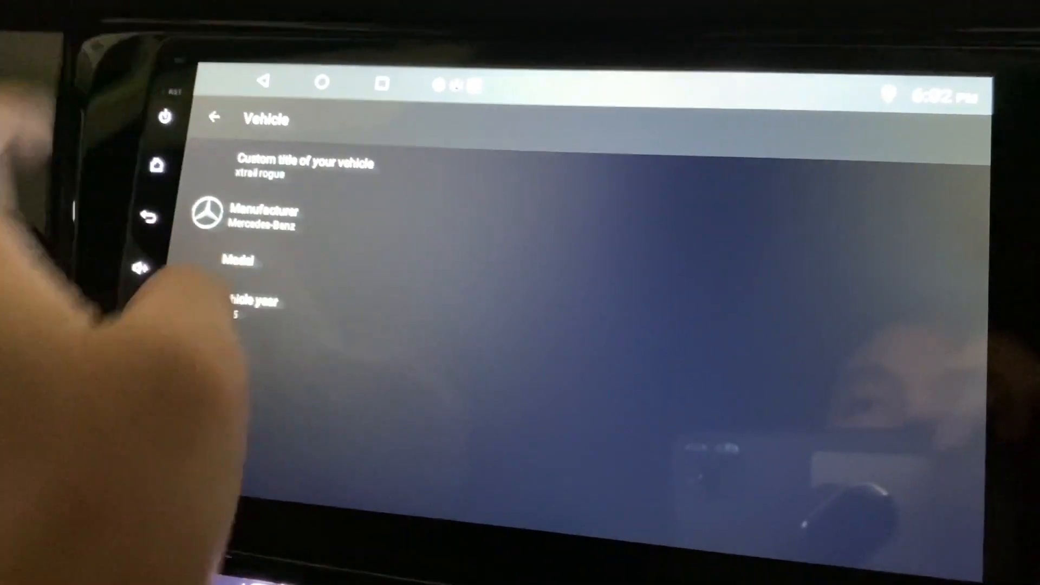
click(215, 117)
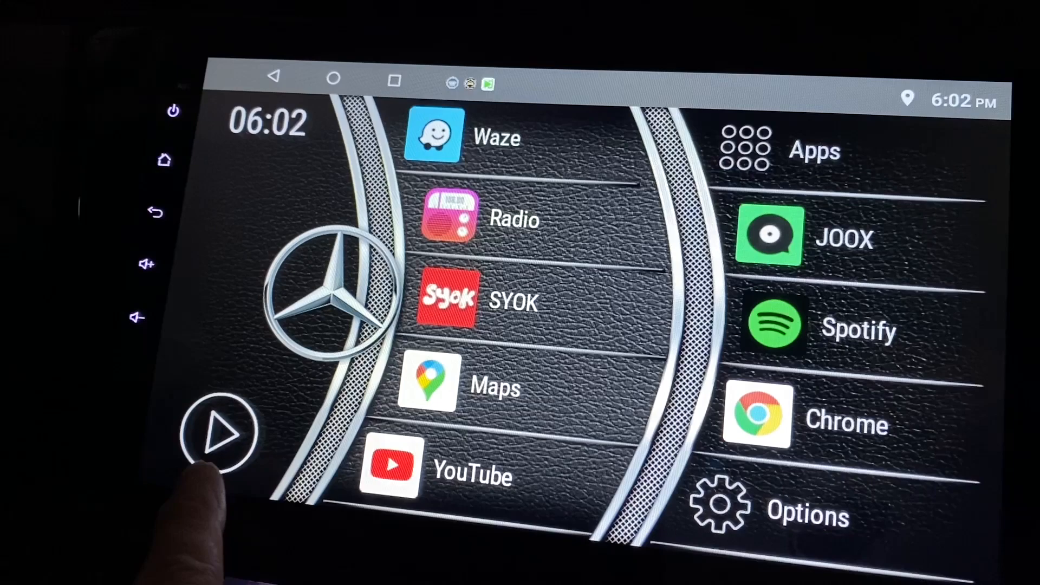
Start media playback with the round play button at the bottom-left
click(219, 432)
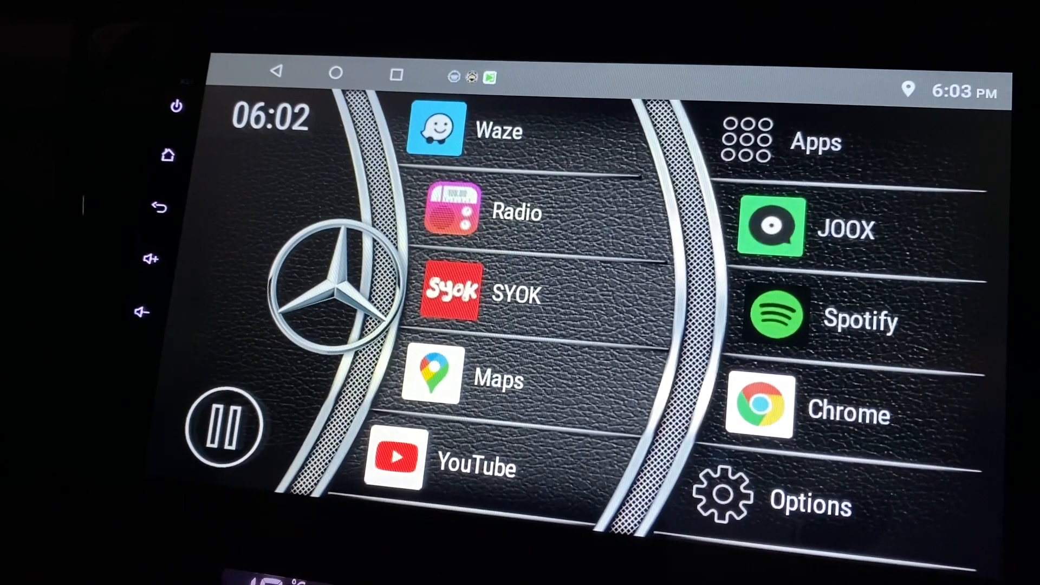
click(225, 428)
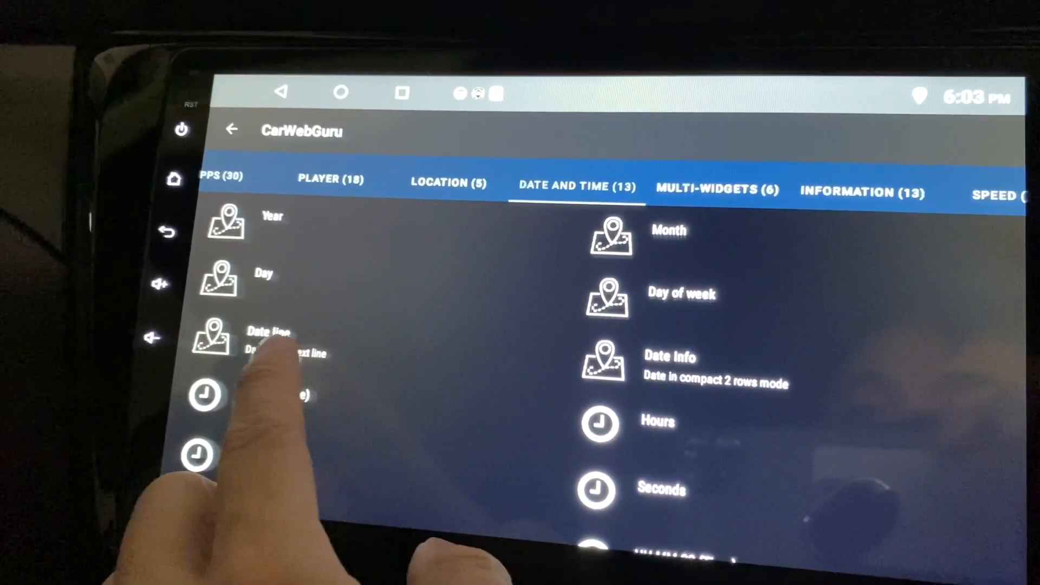
Pick the date widget from the Date and Time category for the top-left slot
click(670, 368)
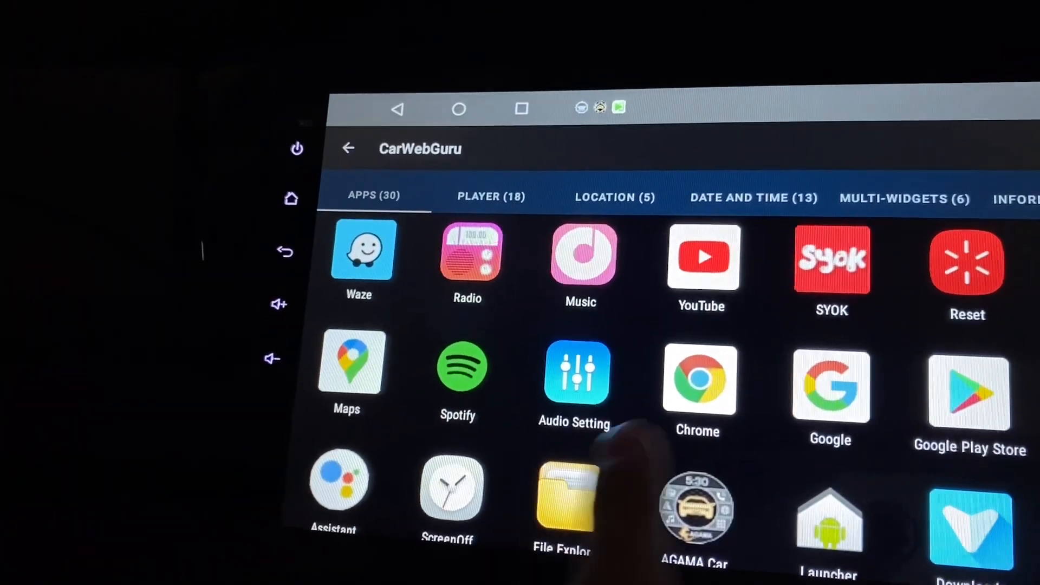
Add two app shortcuts from the Apps grid under the March 4 Thursday date widget
scroll(down, 3)
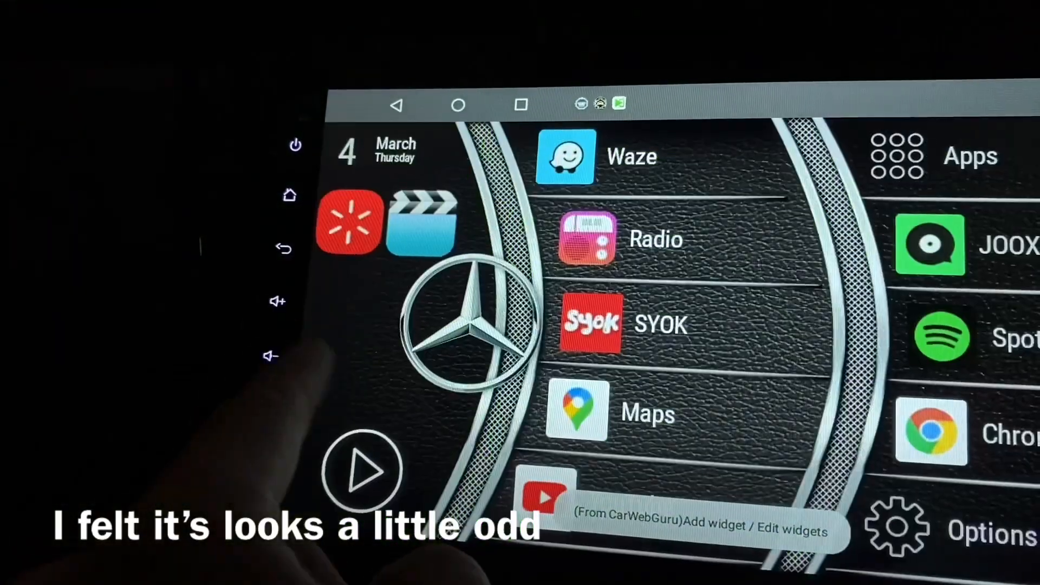
Edit the left slot's widgets and return to the Date and Time widget list
click(690, 531)
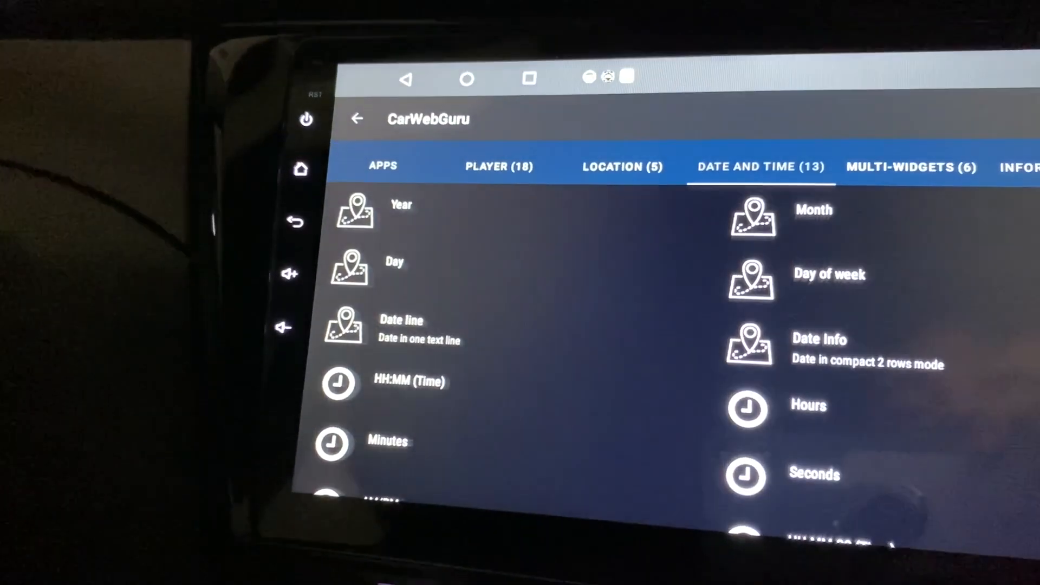
scroll(down, 3)
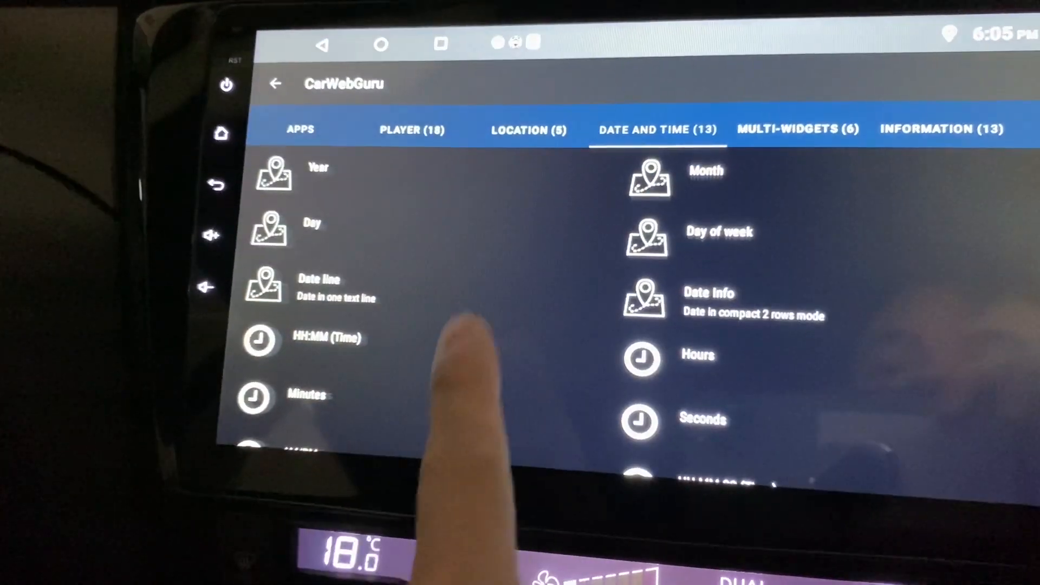
Scroll the Date and Time list to reach the HH:MM (Time) clock option
scroll(down, 3)
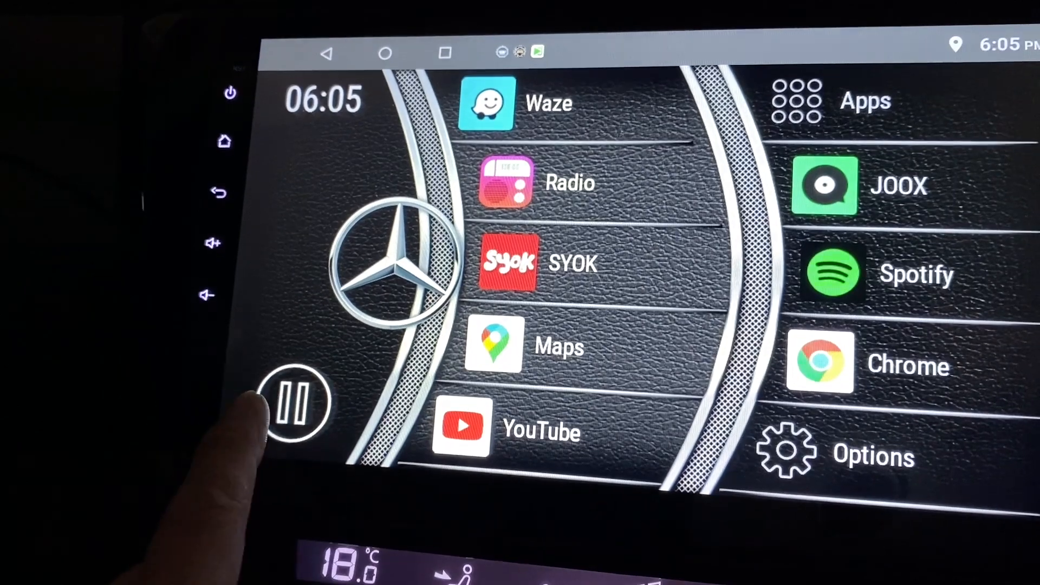
Pause the currently playing media from the home screen's player button
click(296, 404)
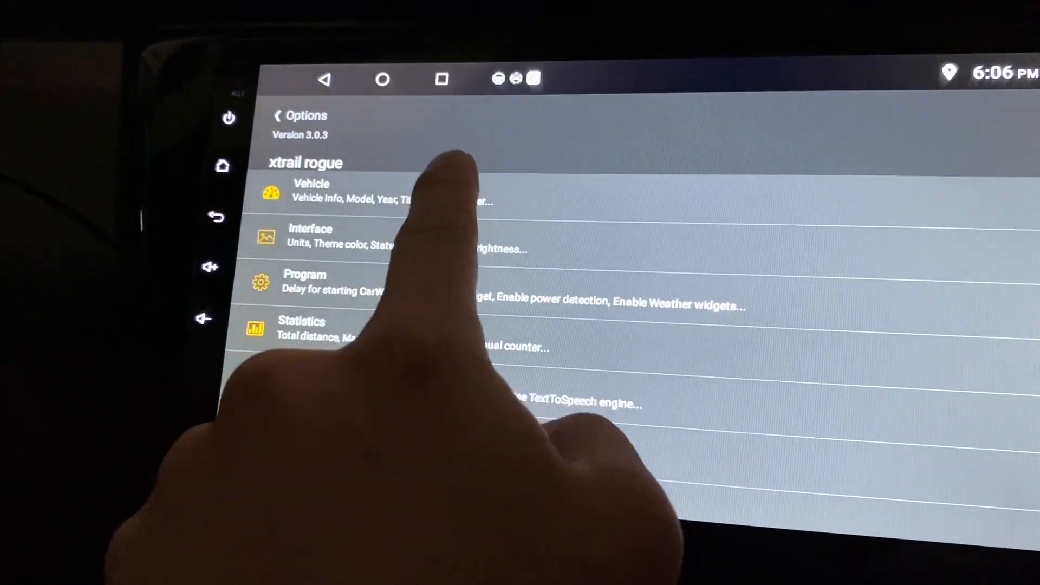
click(312, 193)
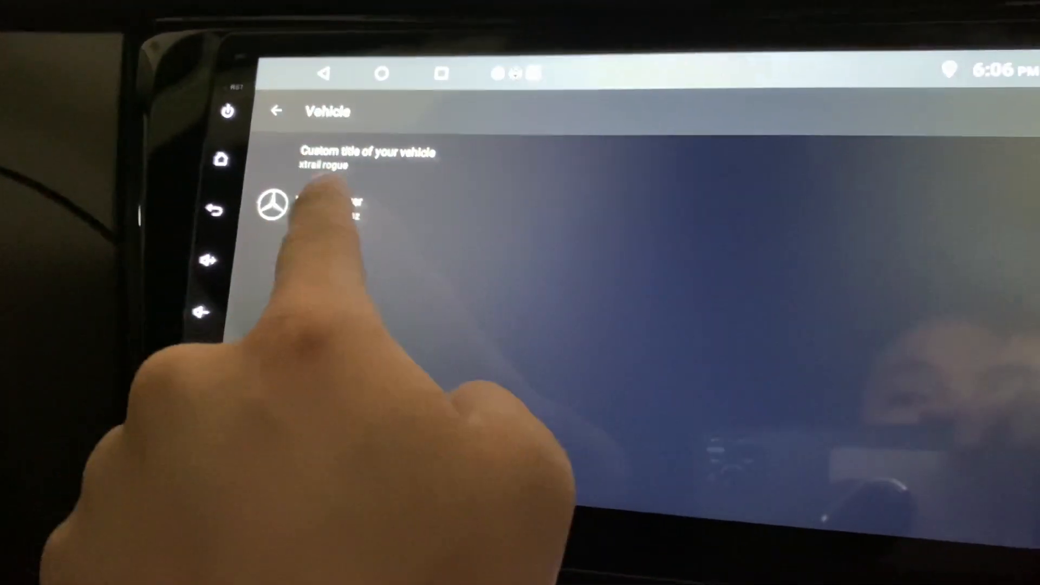
click(279, 109)
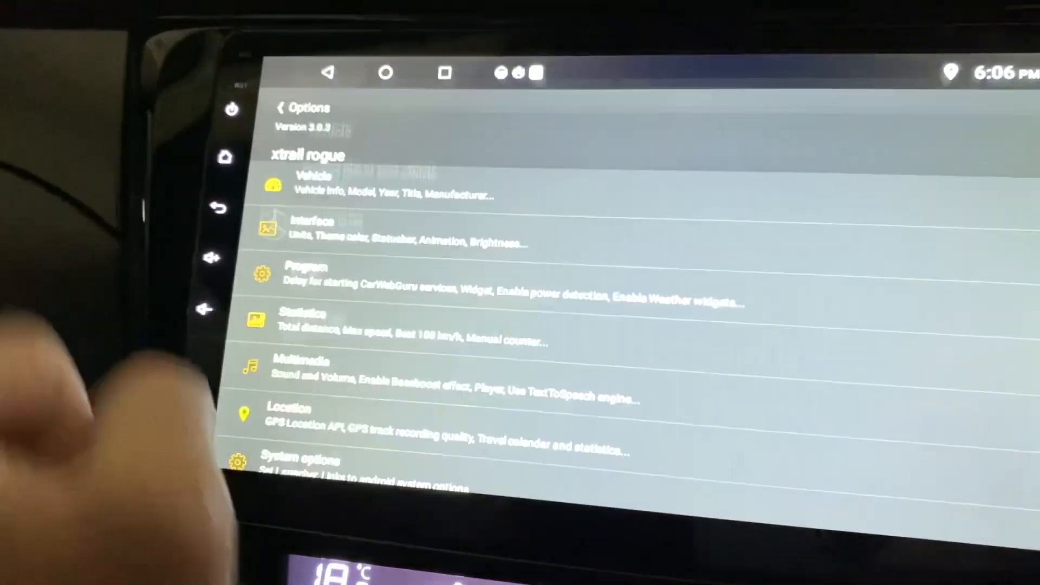